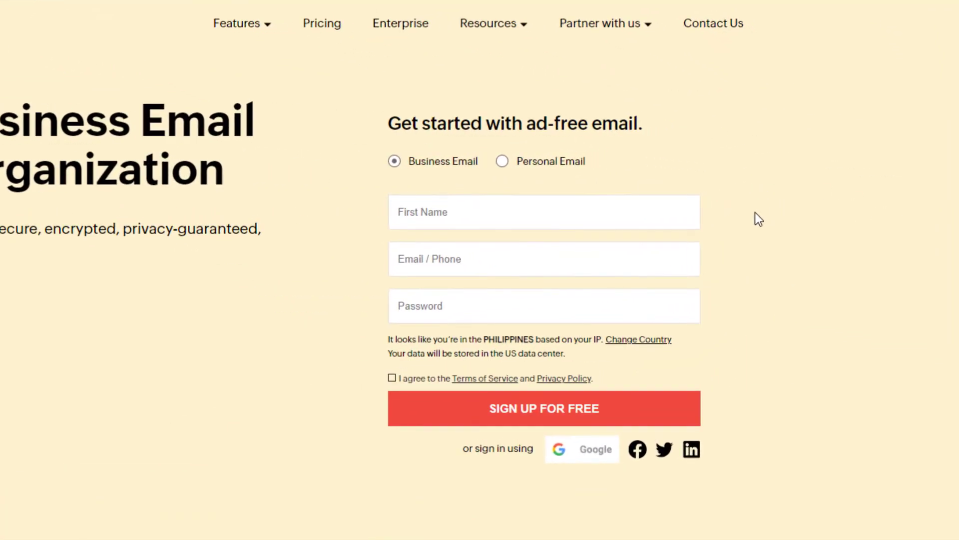
Choose a personal email account and enter 'loremipsums' as the username.
click(502, 161)
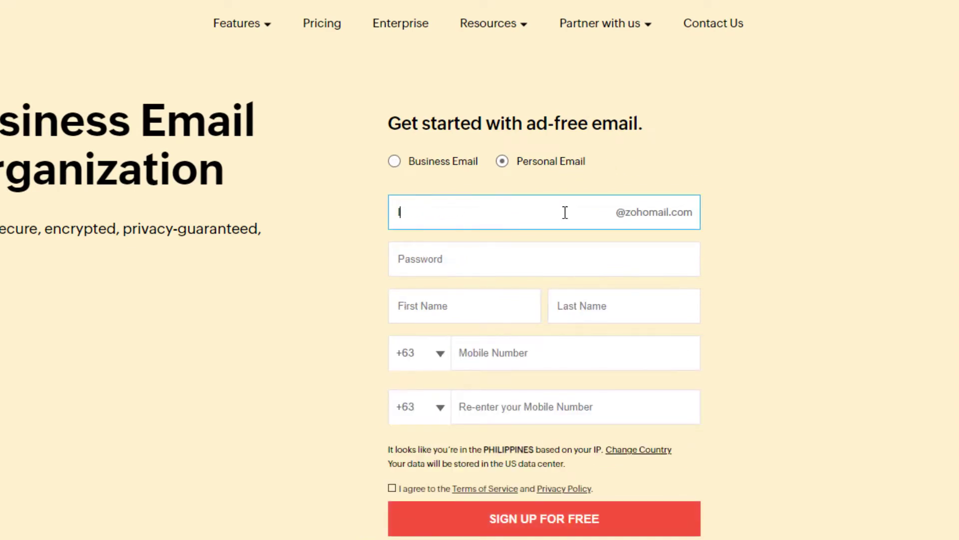
text(loremi)
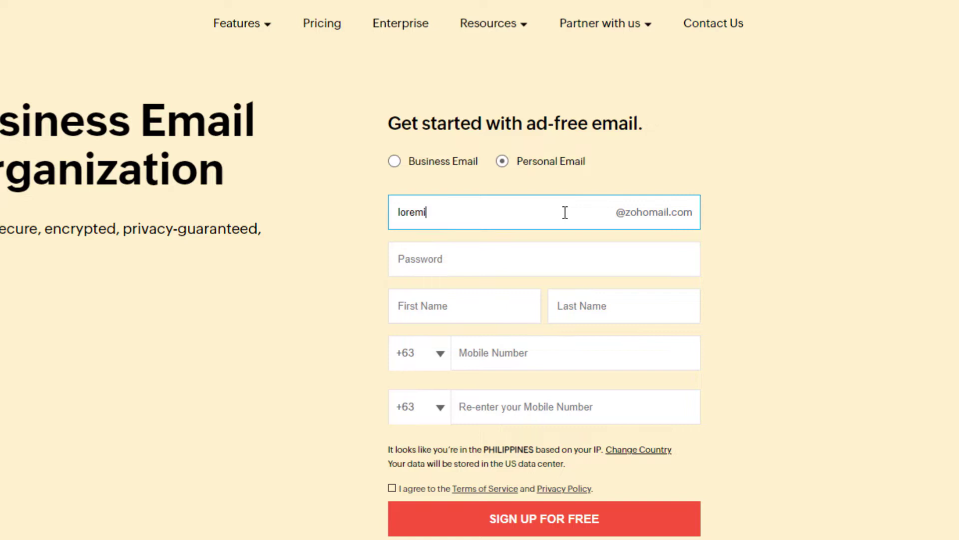
text(psum)
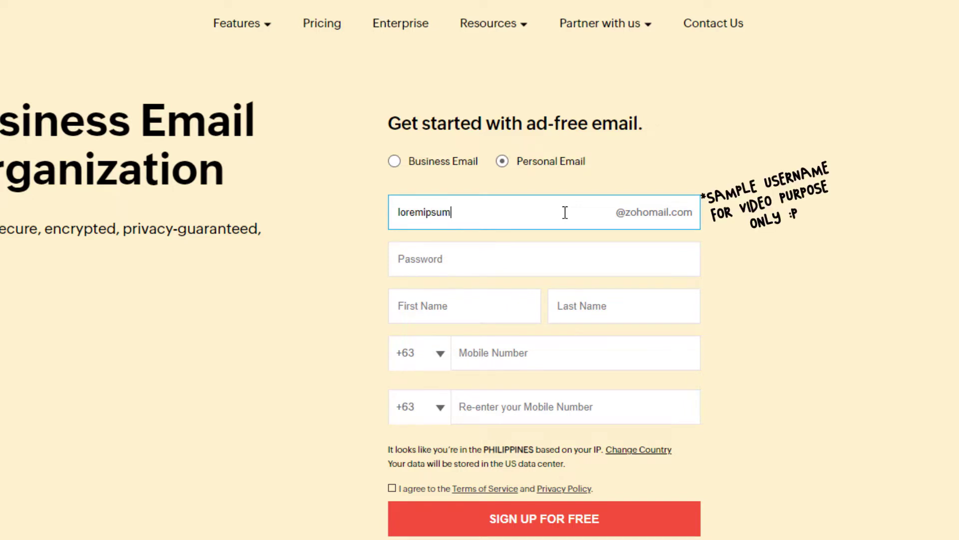
text(s)
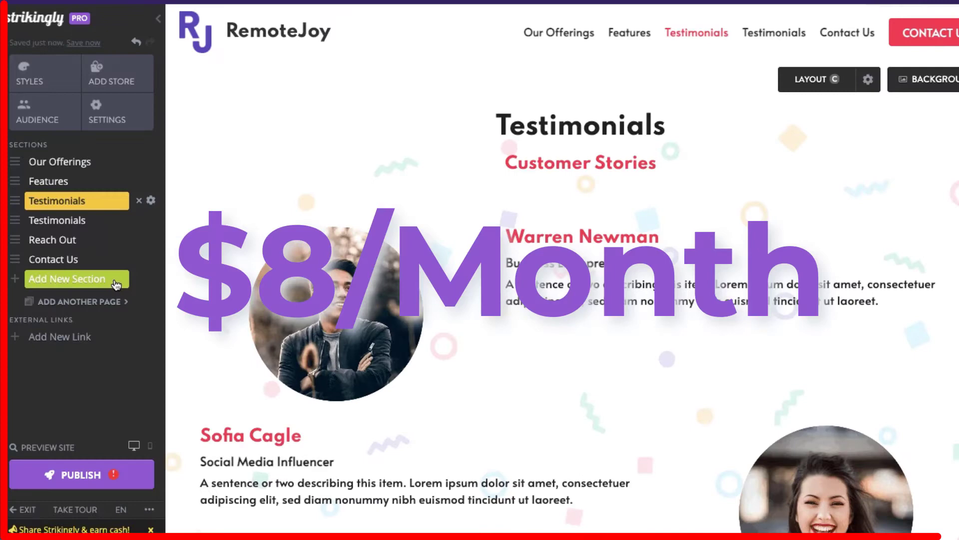
Add a Simple Blog section to the RemoteJoy site in Strikingly.
click(68, 278)
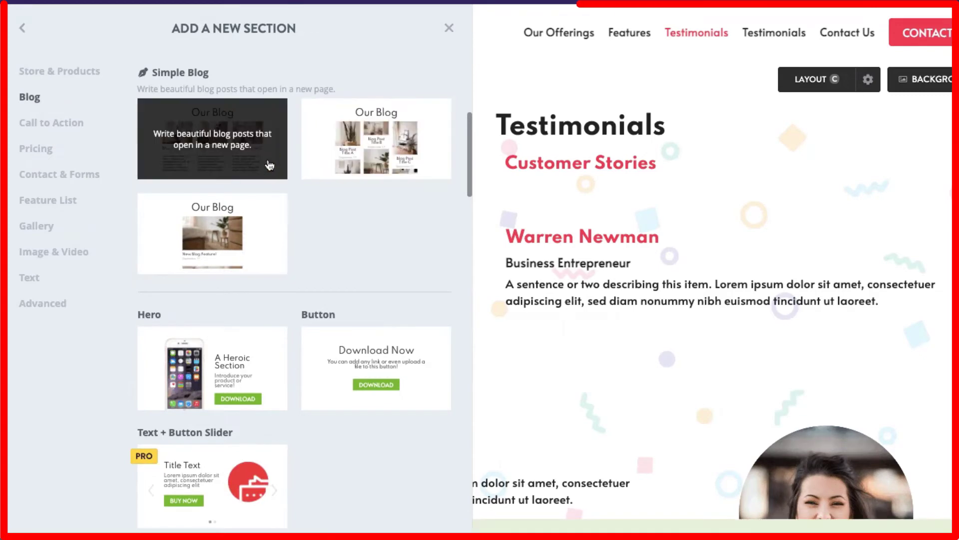
click(212, 138)
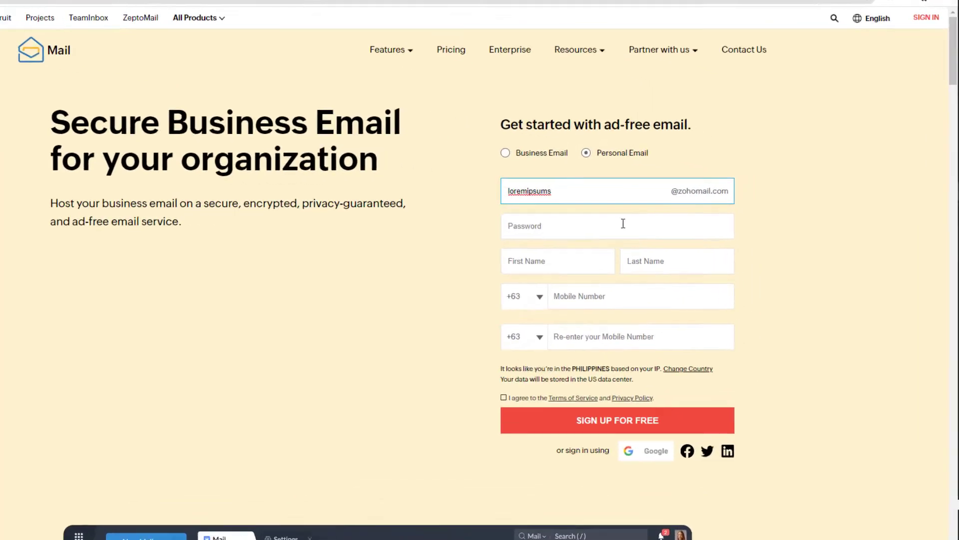
Fill in the remaining signup details, submit them, and verify with the one-time password.
scroll(down, 3)
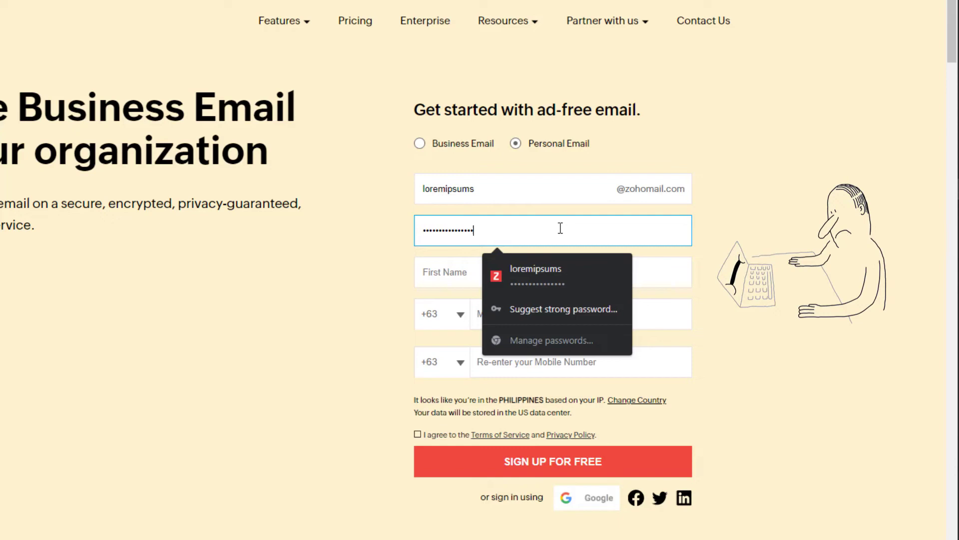
text(Lorem)
click(624, 272)
text(Ipsums)
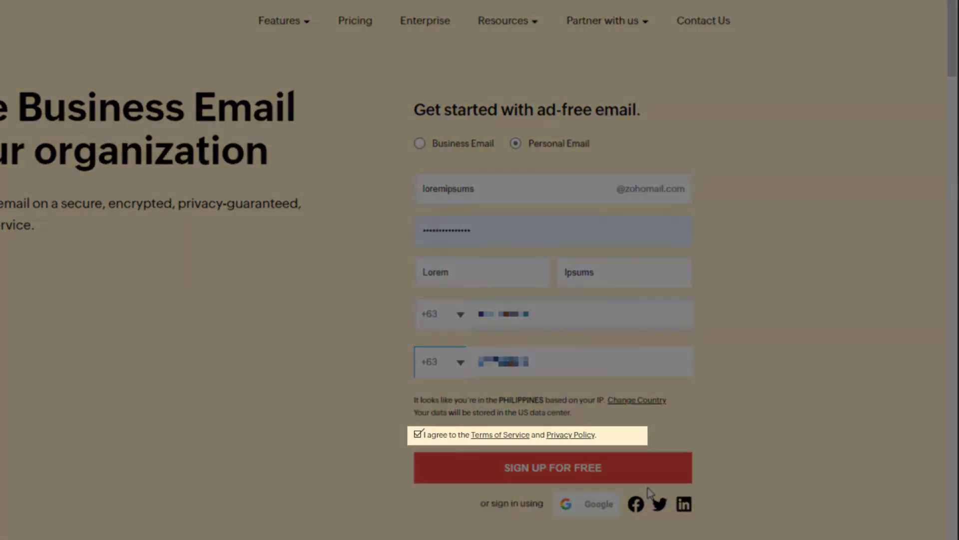
click(551, 467)
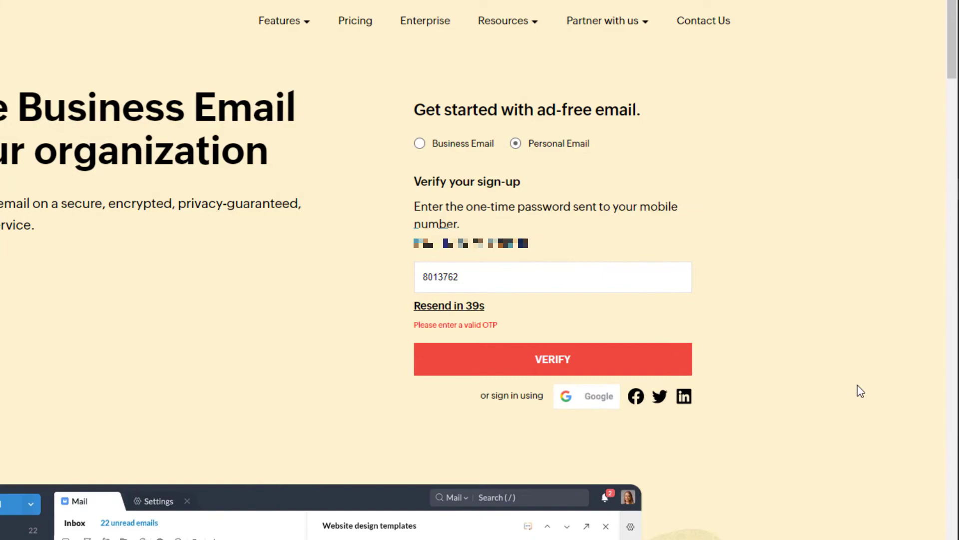
mouse_move(643, 330)
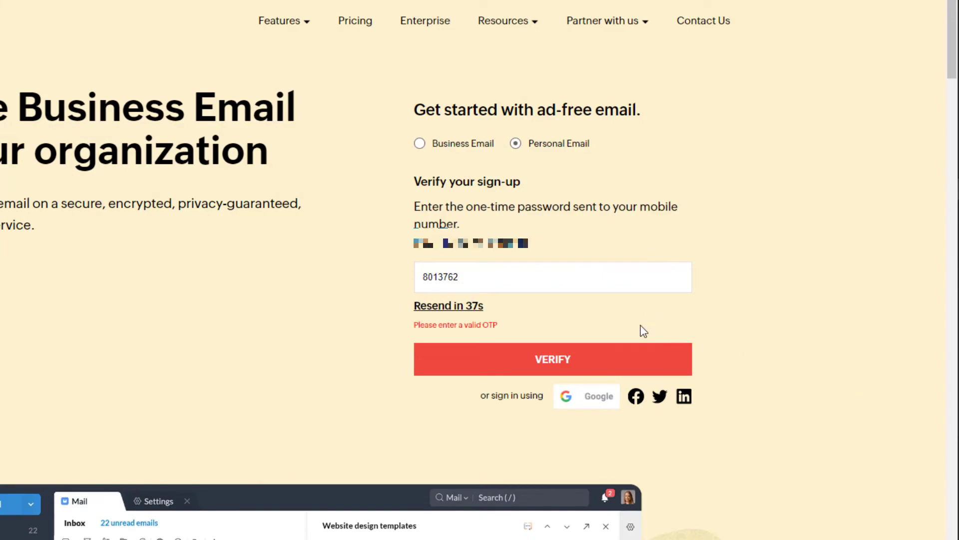
click(551, 360)
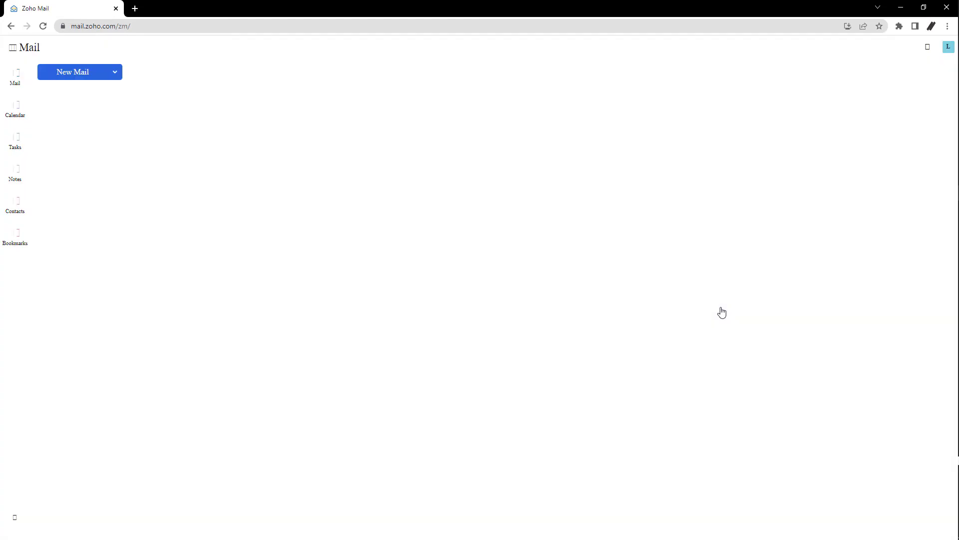